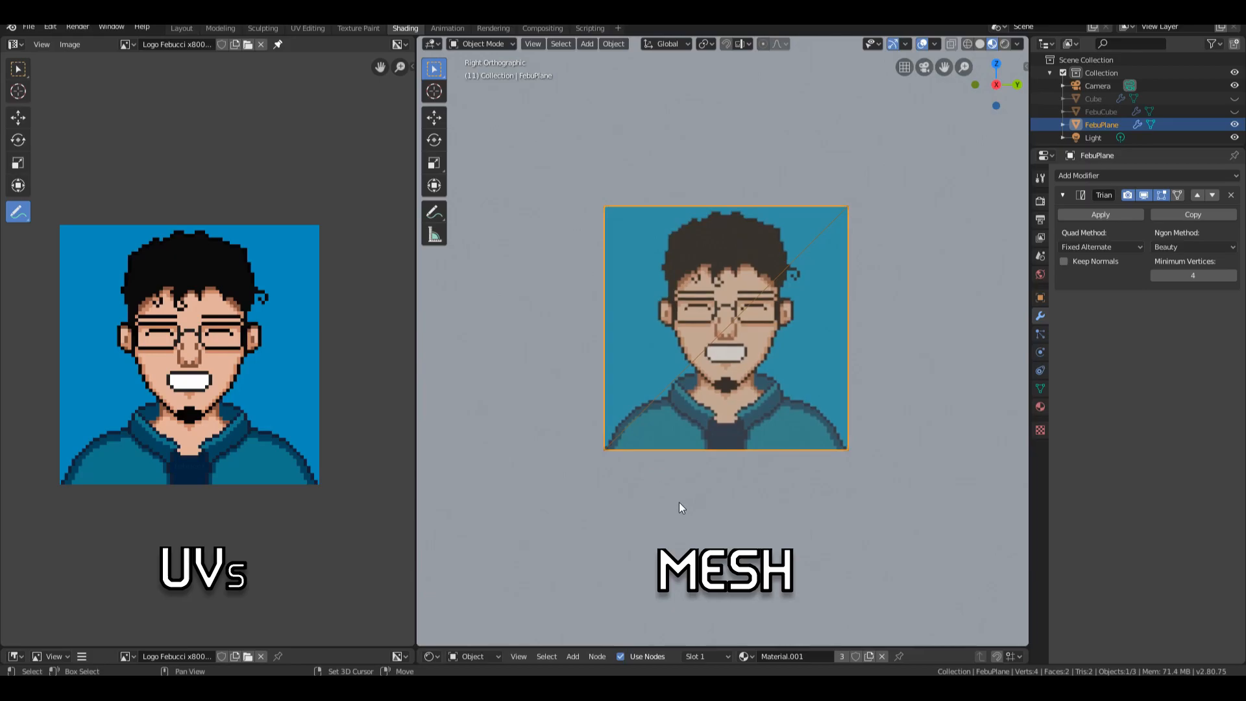
# Step: Pick a reddish colour for the material's Another Variable property in the Color picker
pyautogui.press('Tab')
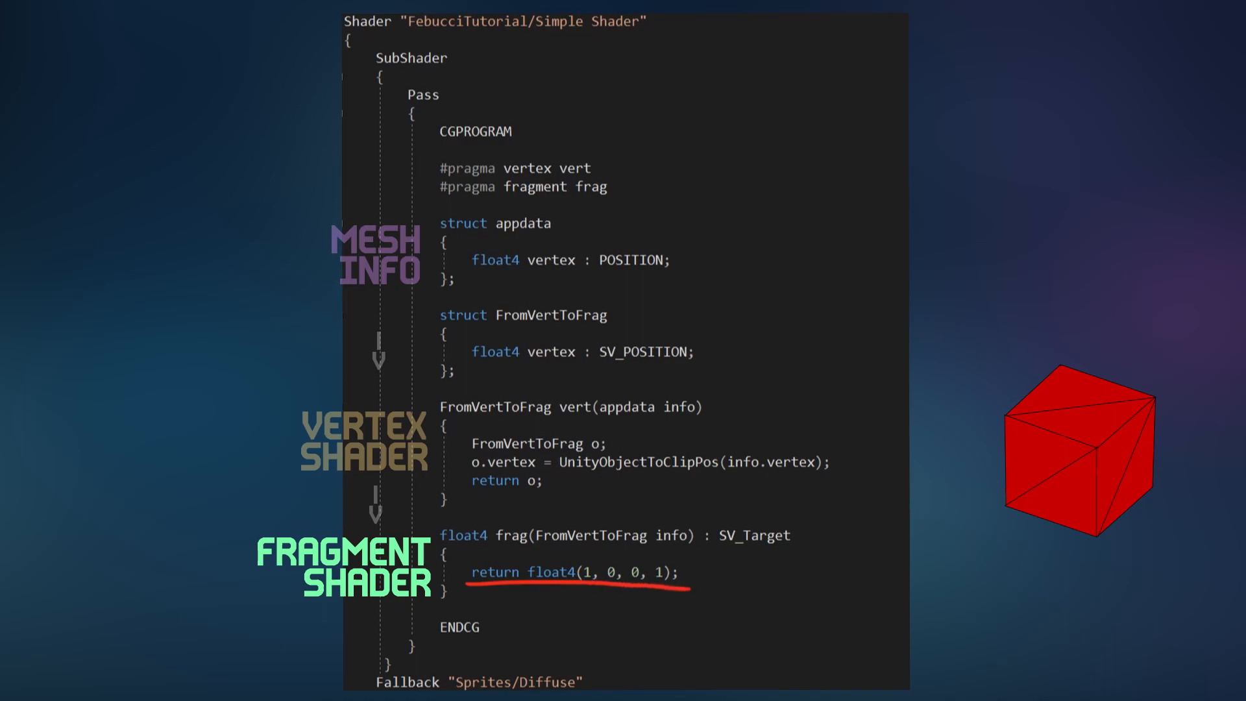
pyautogui.press('ctrl')
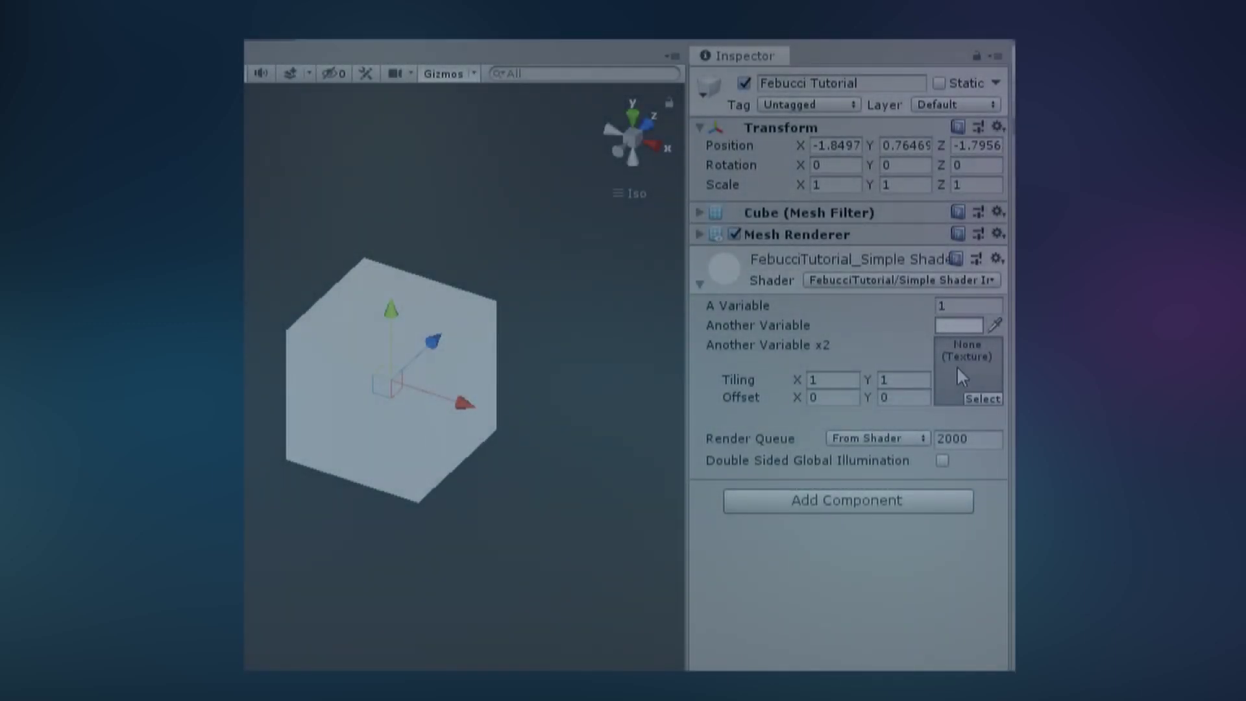
pyautogui.click(957, 325)
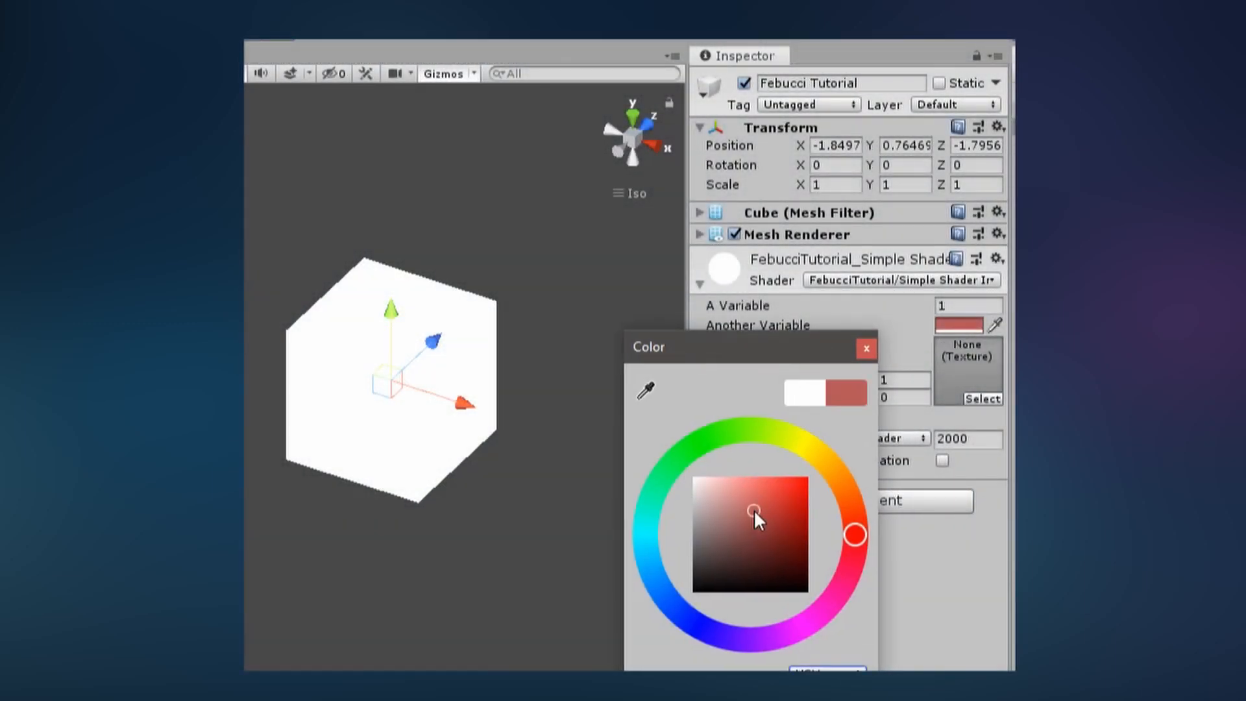
pyautogui.click(865, 349)
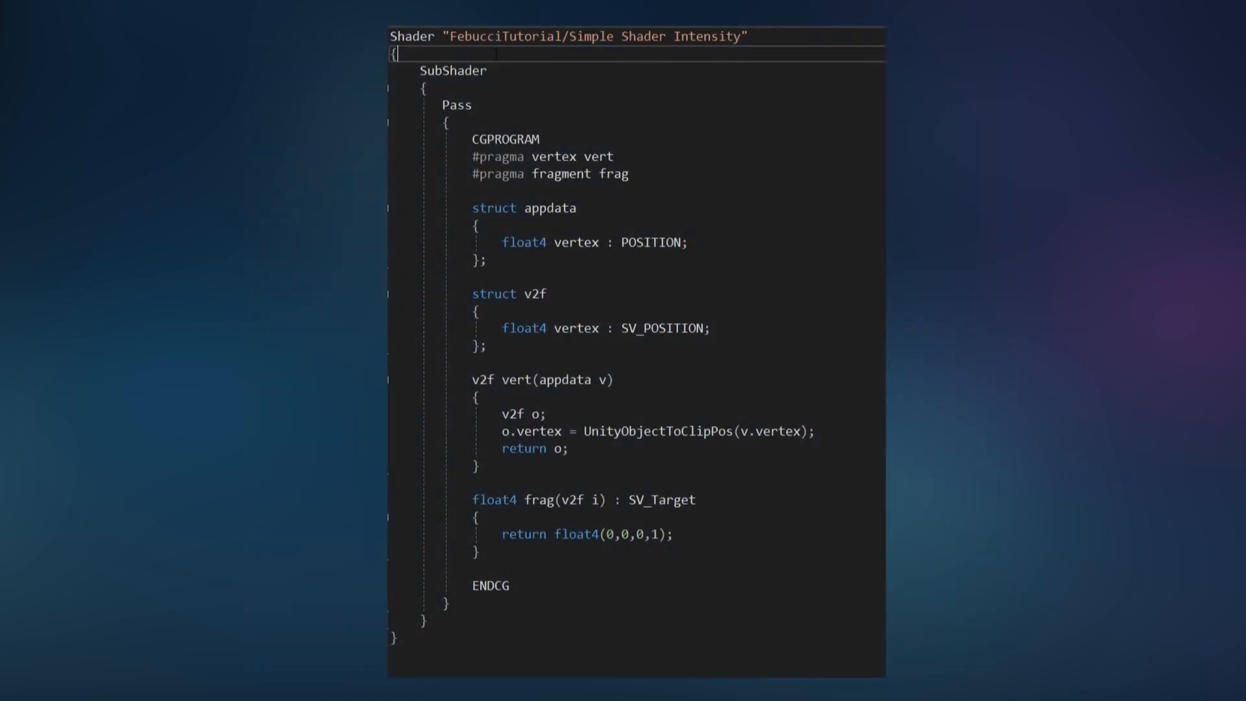
# Step: Add a Properties block declaring _RedAmount("Red Amount", Float) = 1
pyautogui.write('Properties')
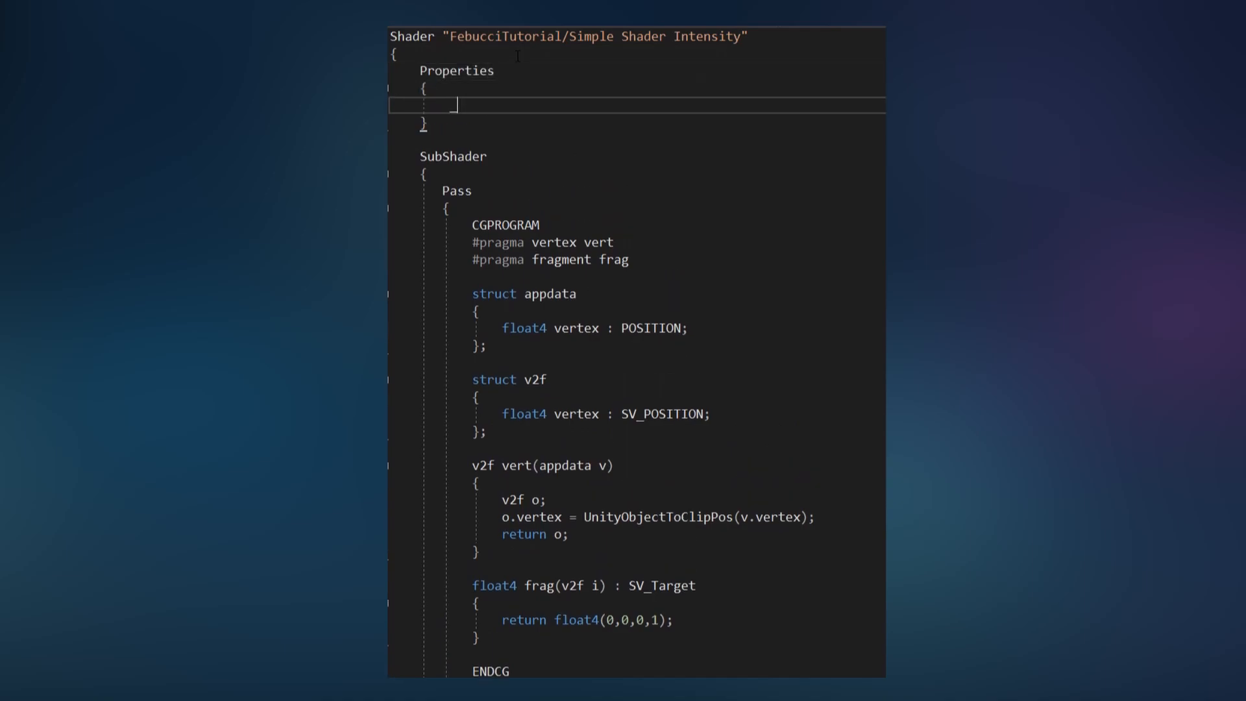
pyautogui.write('_RedAmount("Red")')
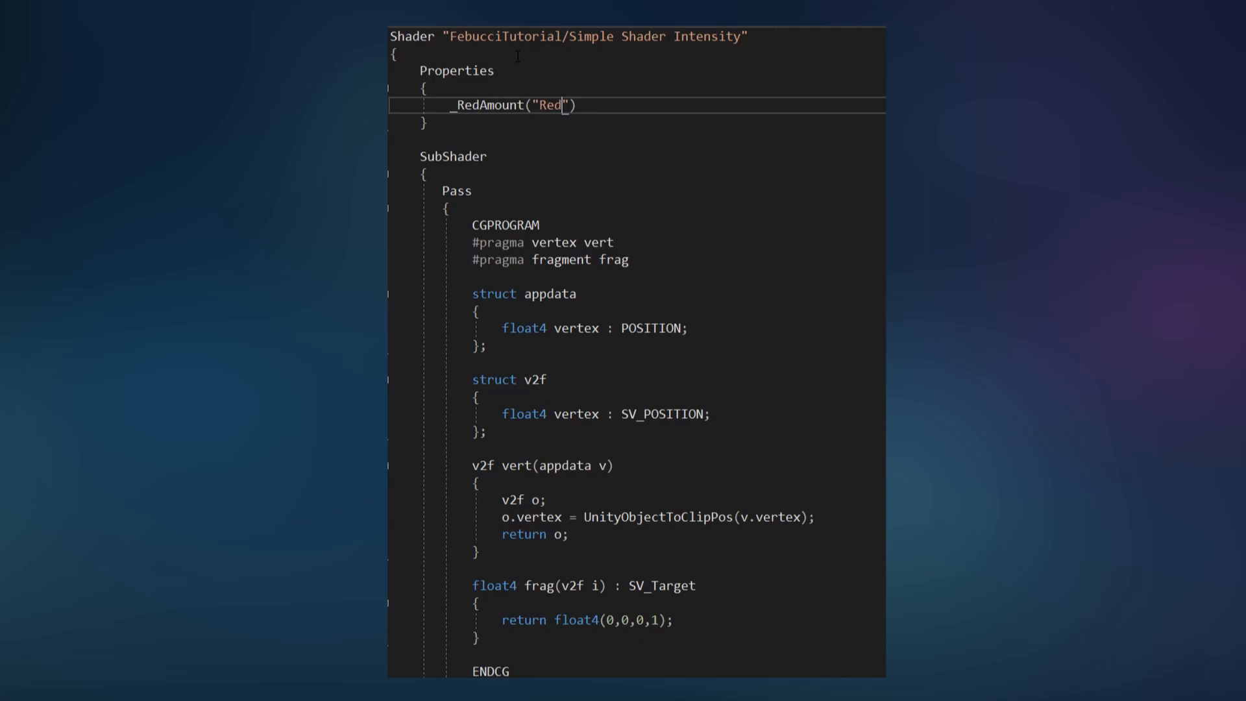
pyautogui.write('Amount", Float')
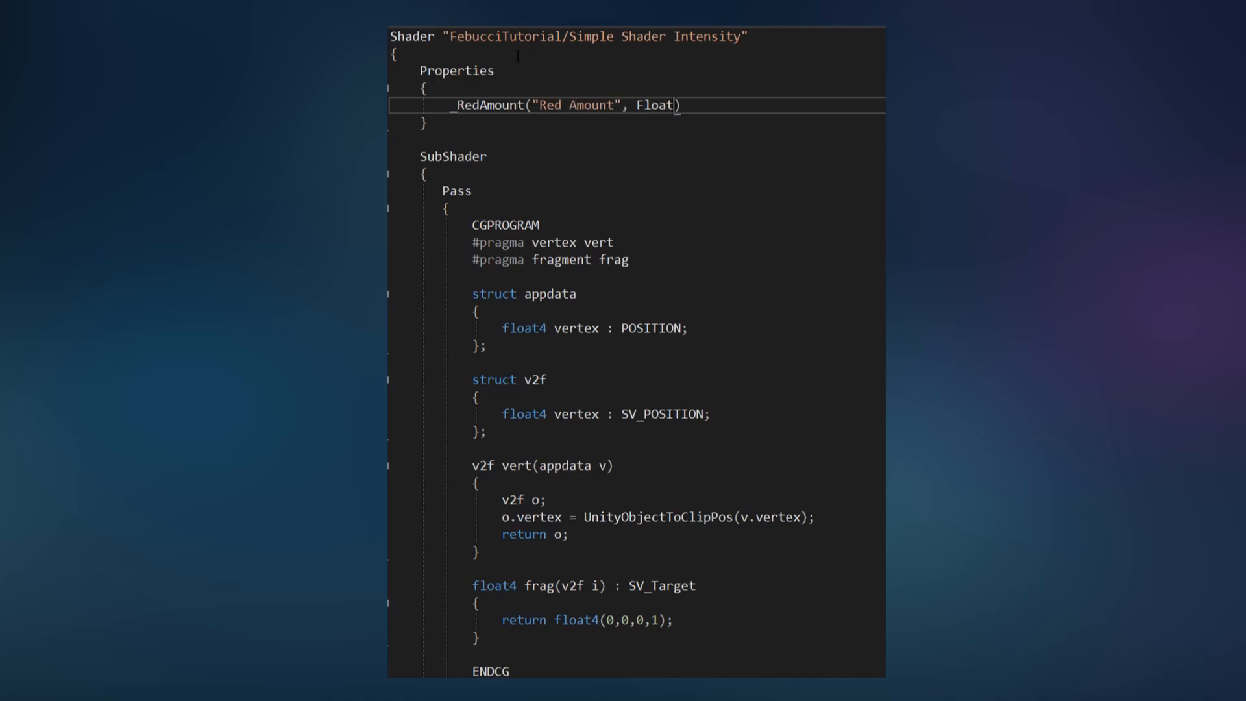
pyautogui.write('= 1')
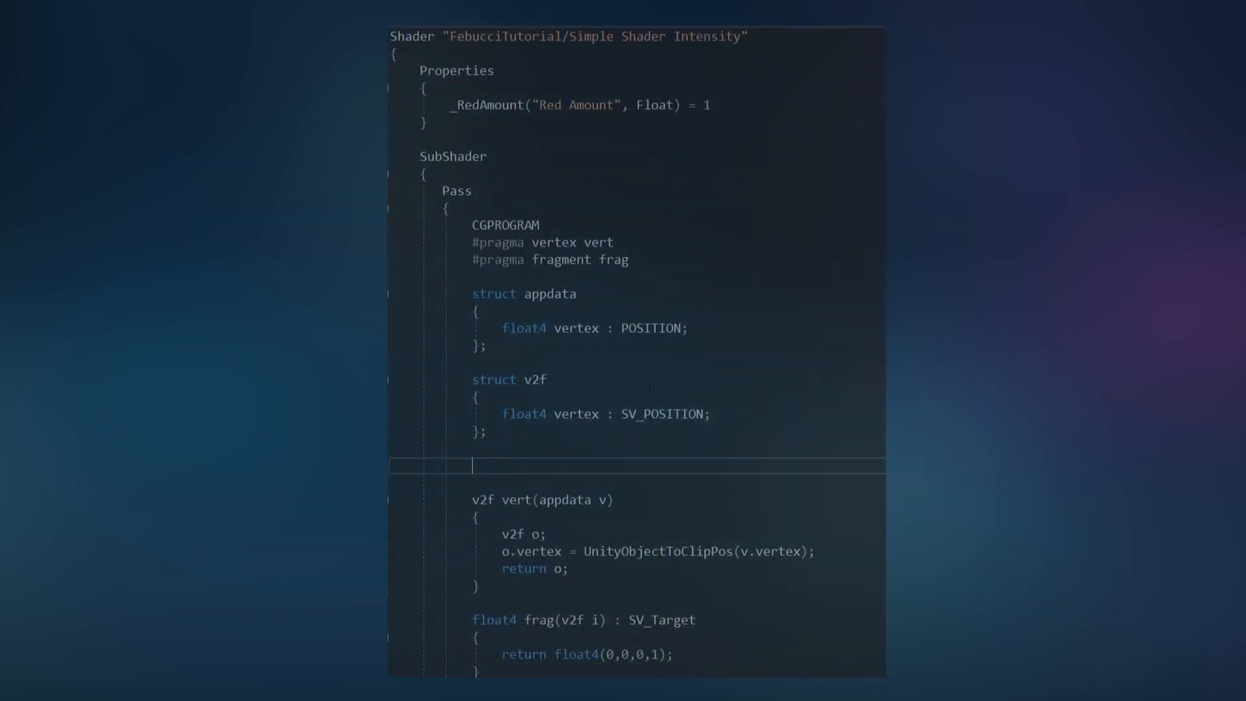
# Step: Declare float _RedAmount inside CGPROGRAM to match the property
pyautogui.write('float')
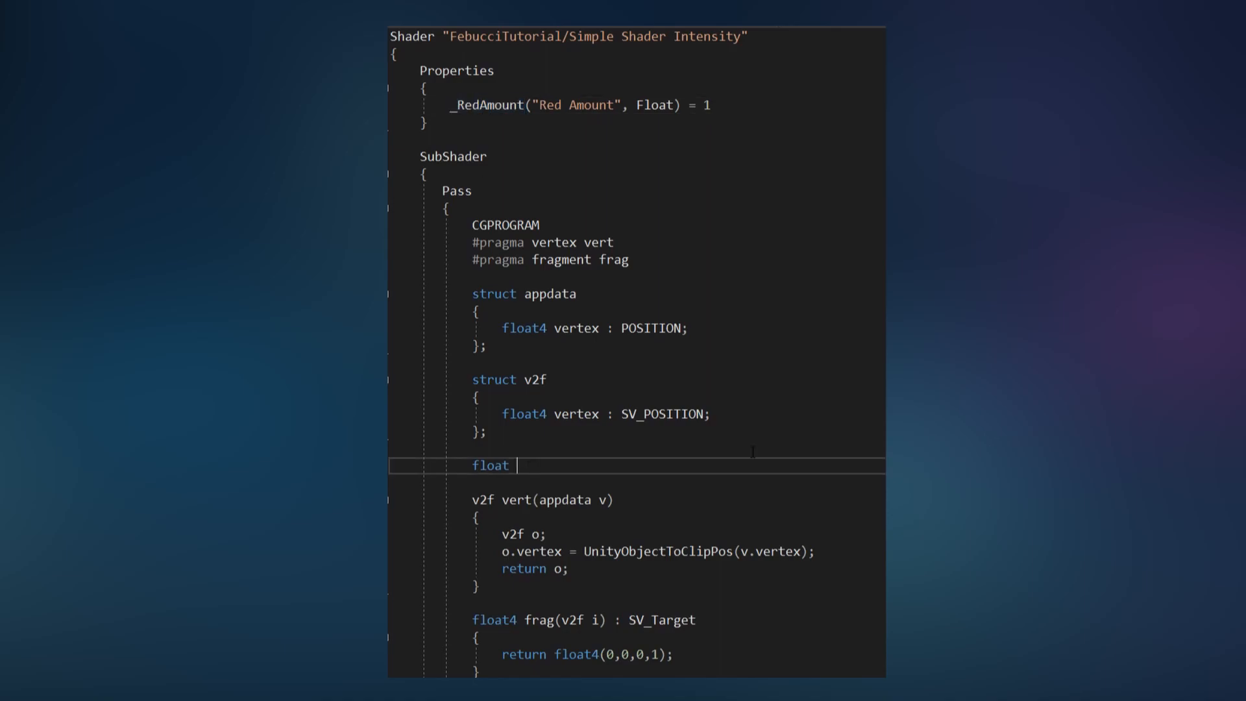
pyautogui.write('_RedAmount;')
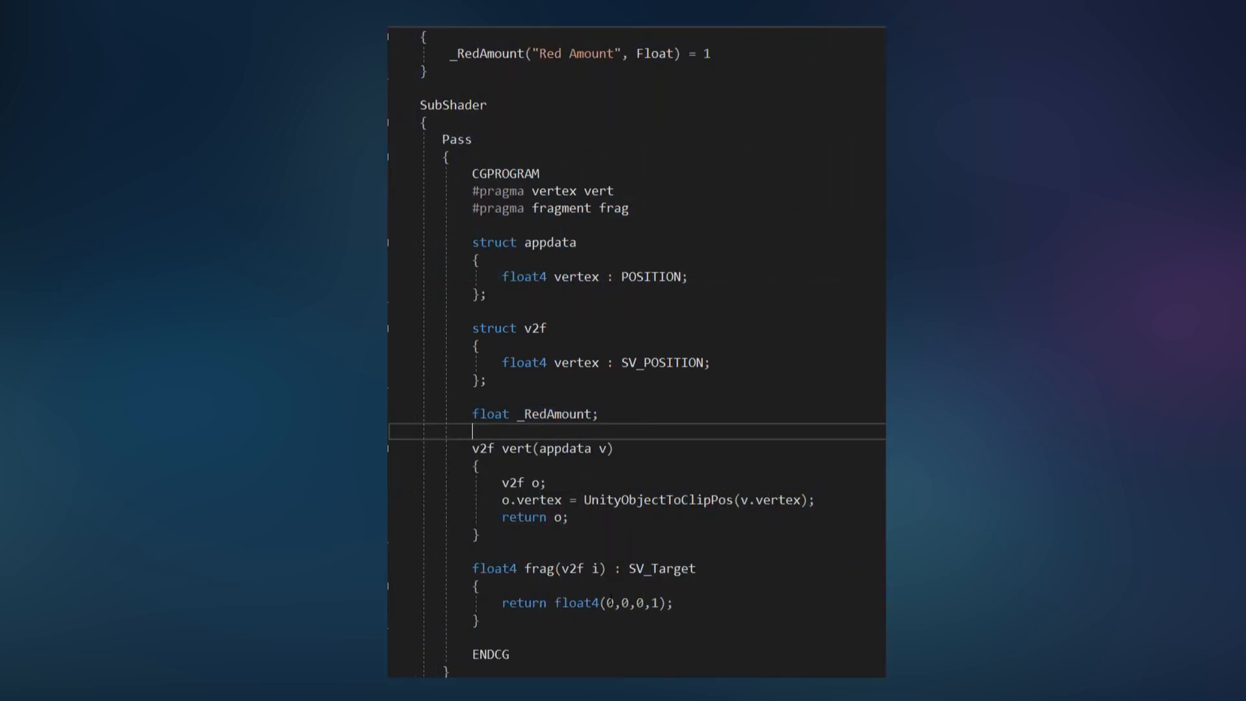
pyautogui.write('_RedAmount')
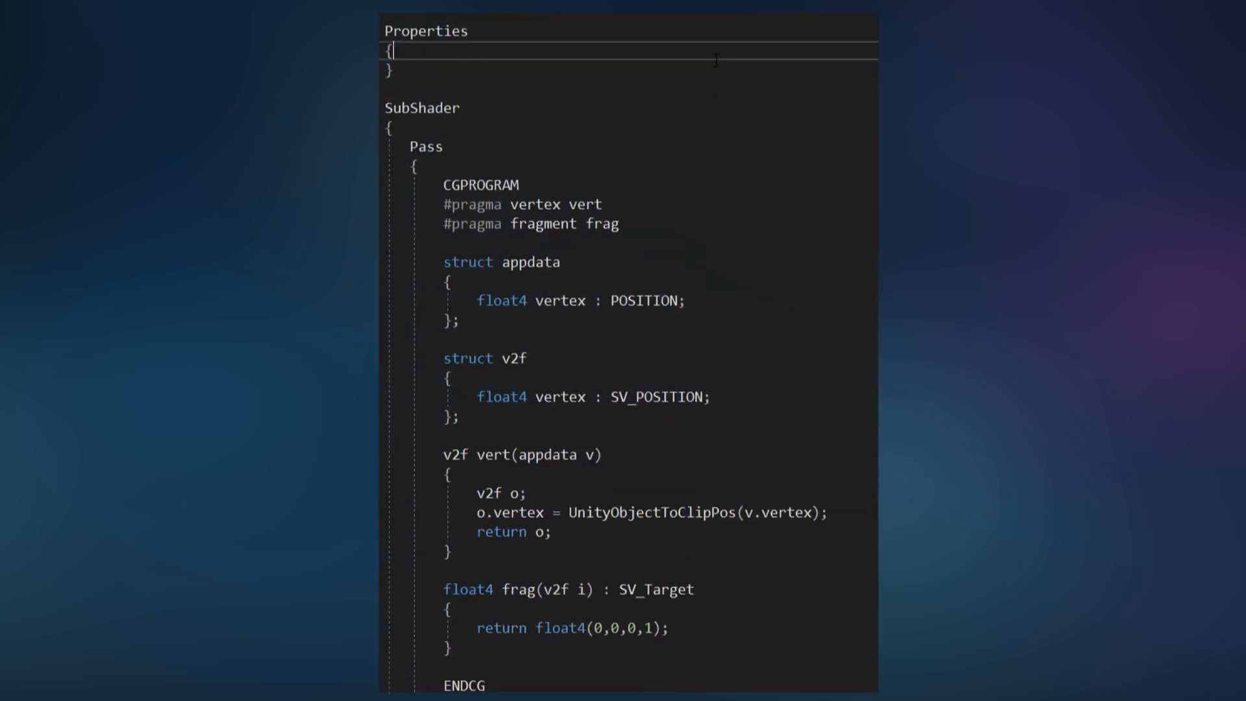
# Step: Add _Color("Color variable", Color) = (1,1,1,1), declare float4 _Color and return _Color from frag
pyautogui.write('_Color("")')
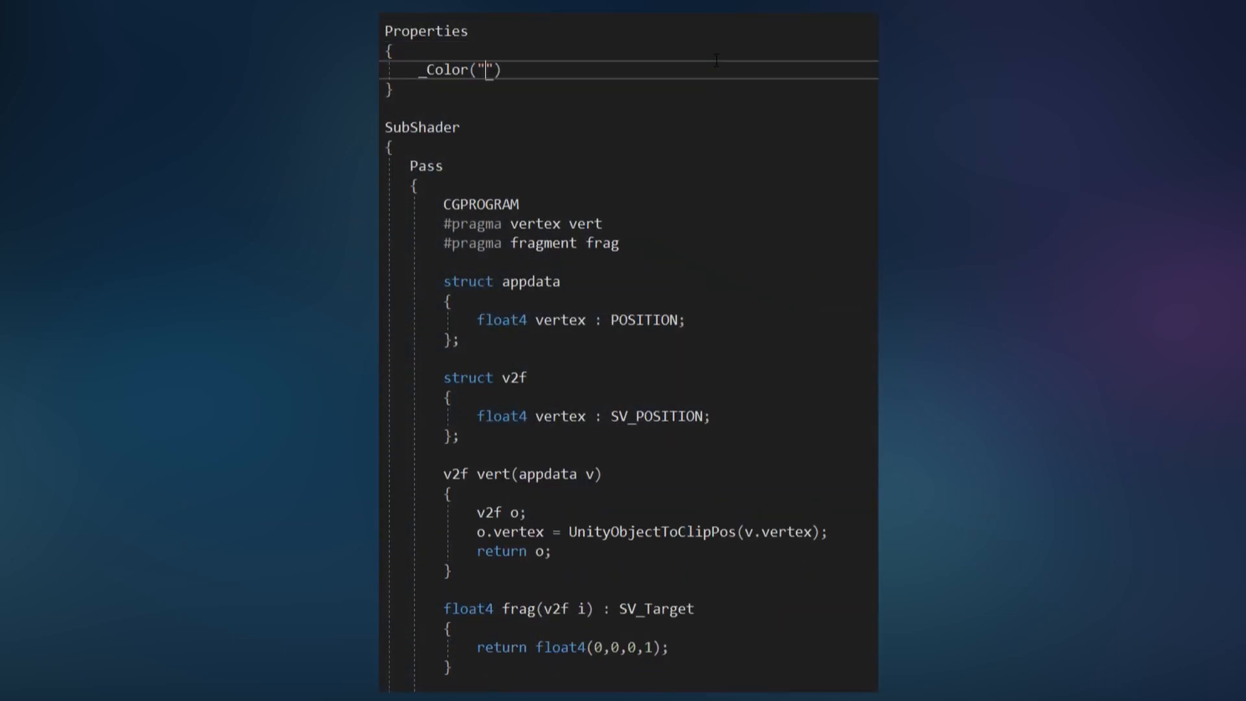
pyautogui.write('Color variable", Col')
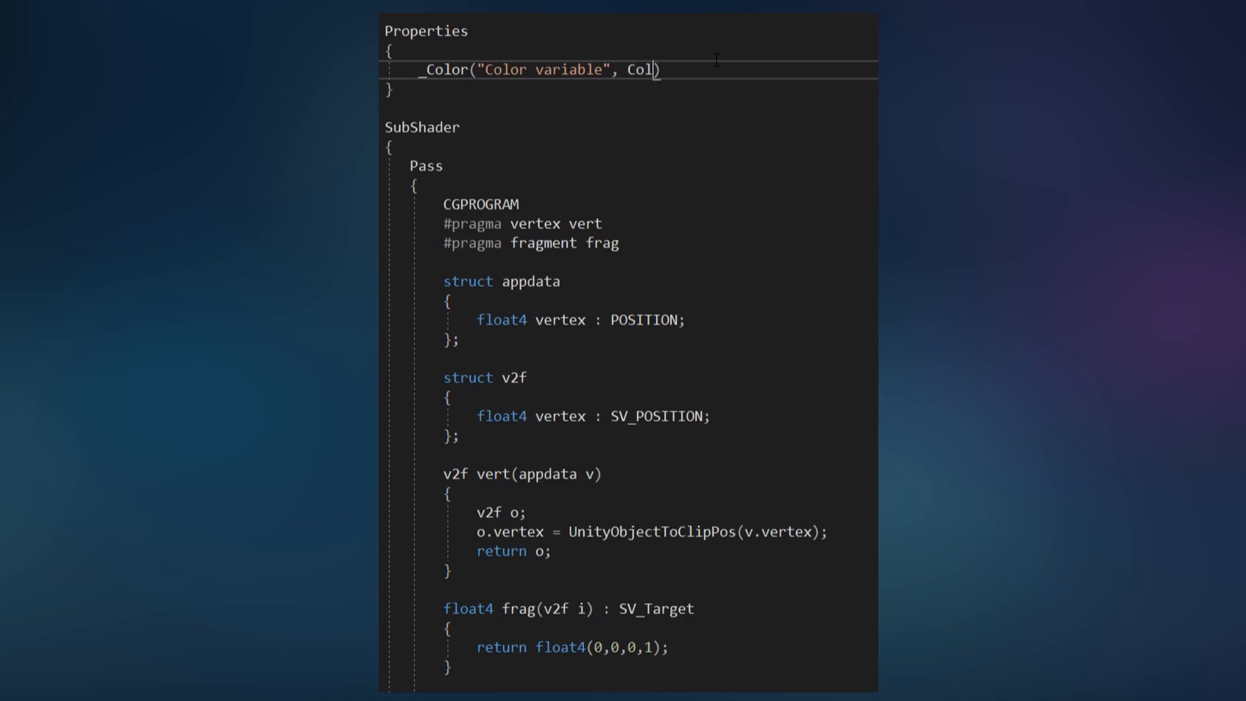
pyautogui.write('or) = (1,1,1,1)')
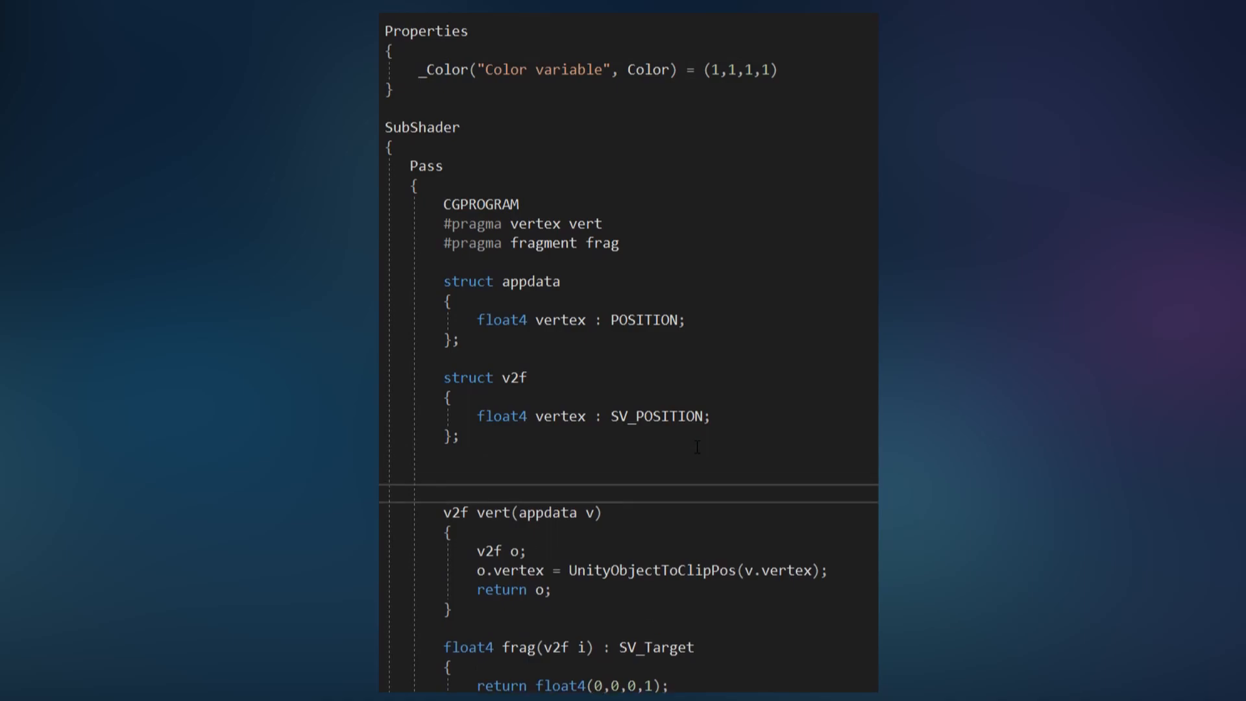
pyautogui.write('float4 _Color;')
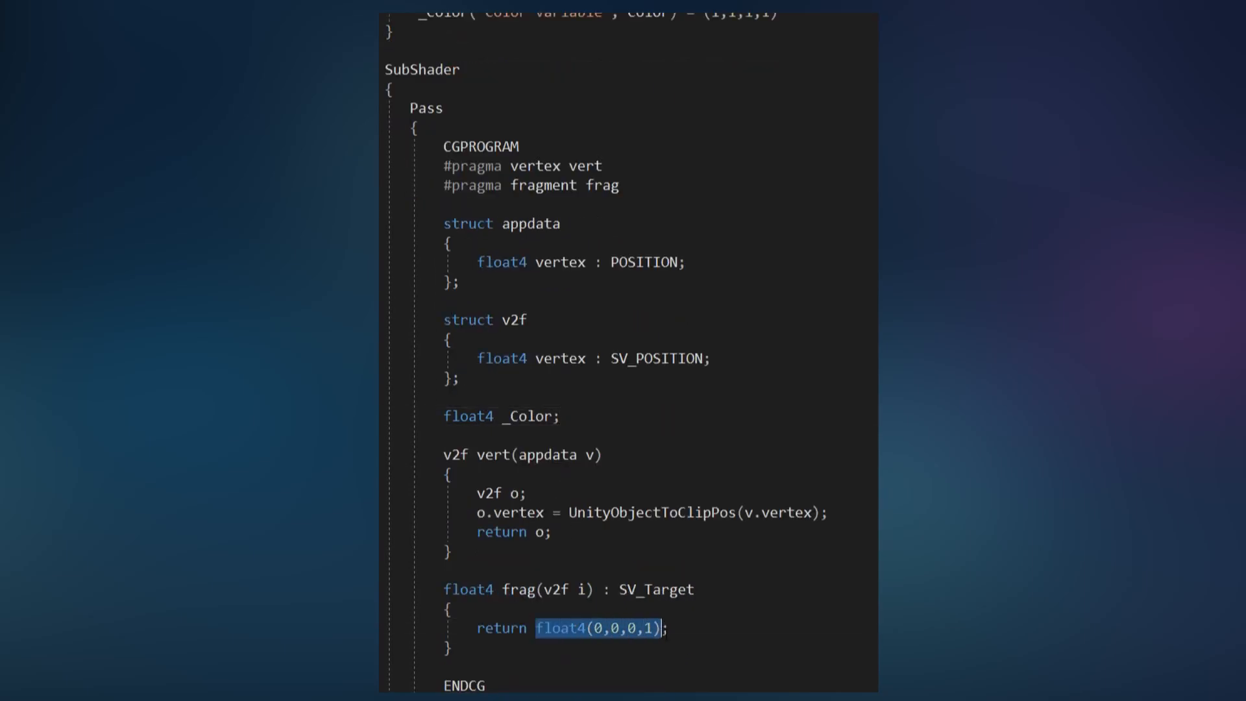
pyautogui.write('_Color;')
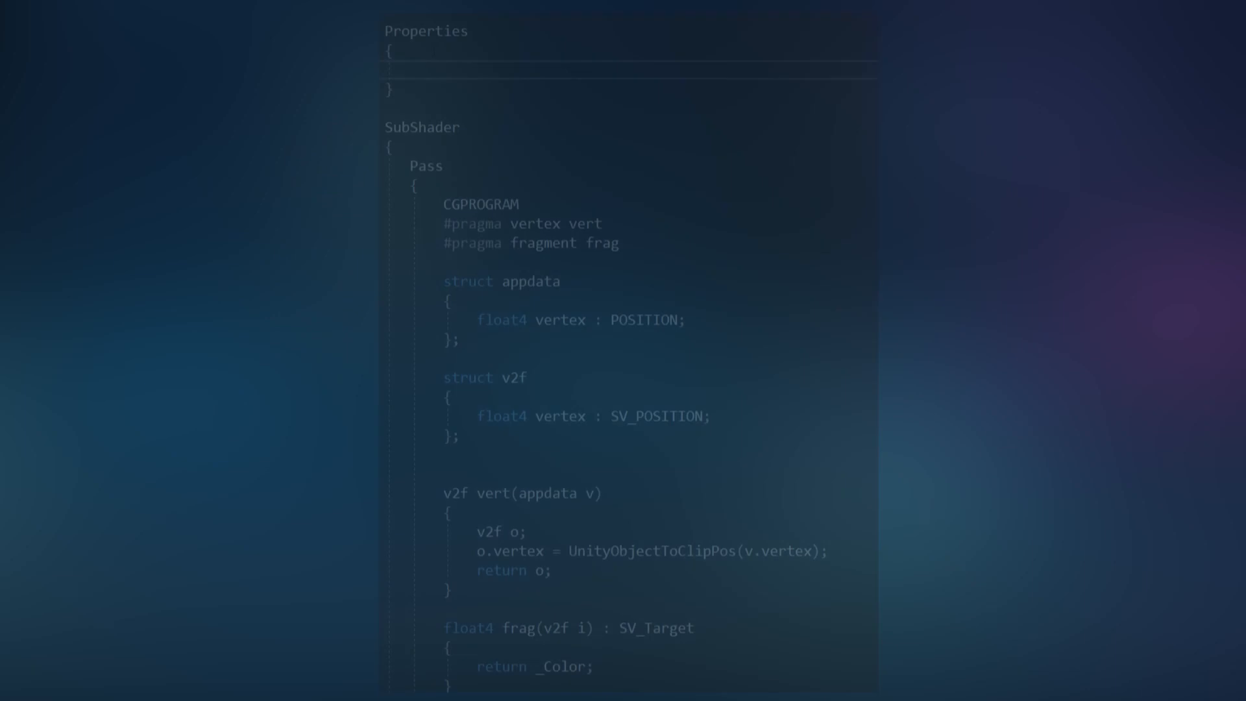
# Step: Add a white-default _MainTex 2D texture property with a matching sampler2D _MainTex declaration
pyautogui.write('_MainTex("Te")')
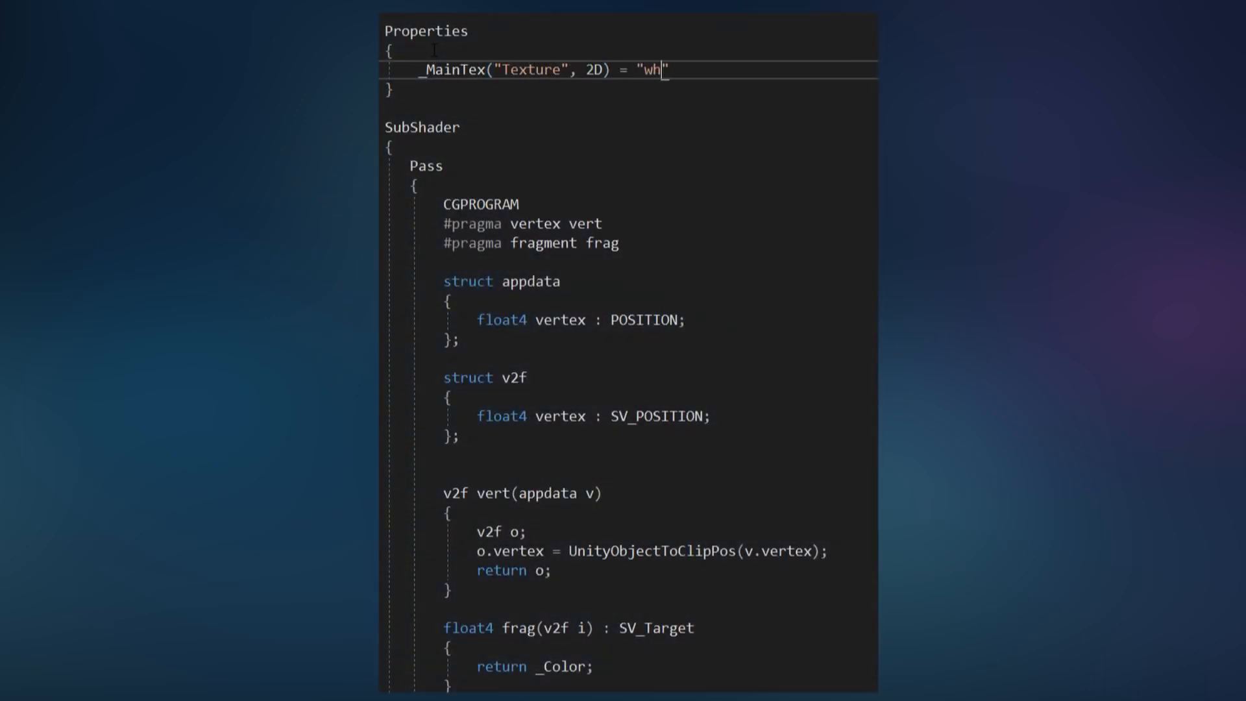
pyautogui.write('ite" {}')
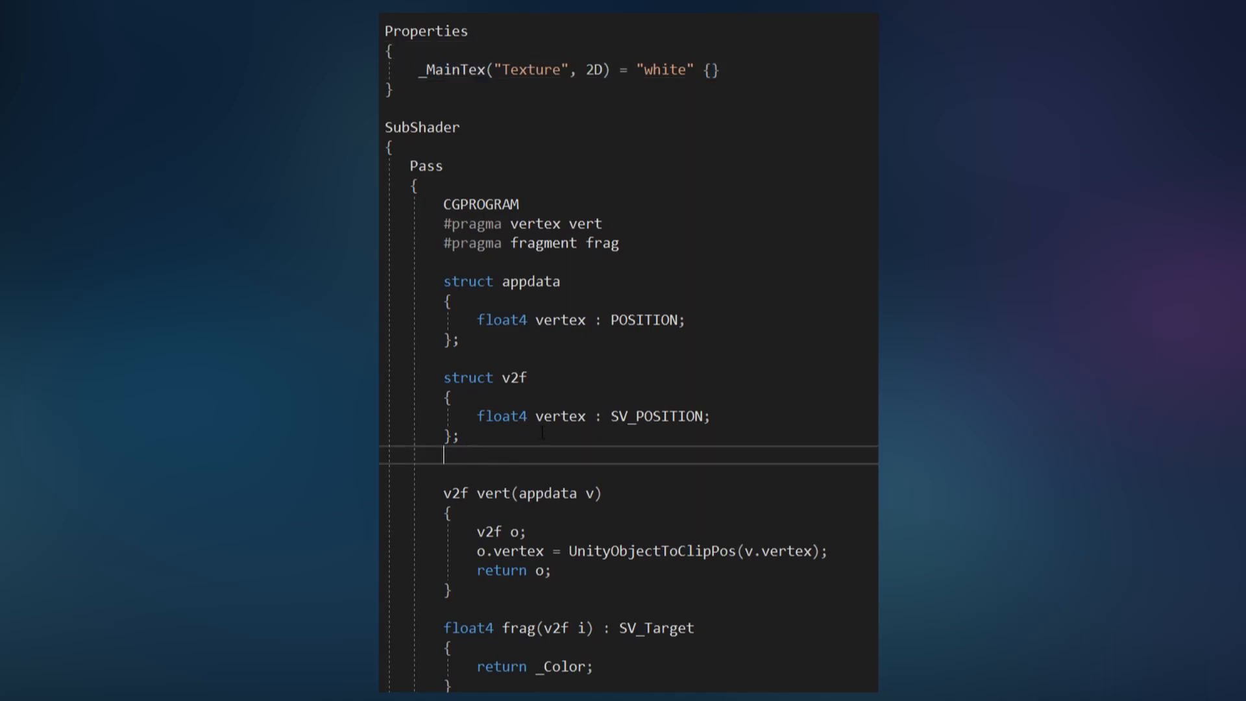
pyautogui.write('sampler2D _')
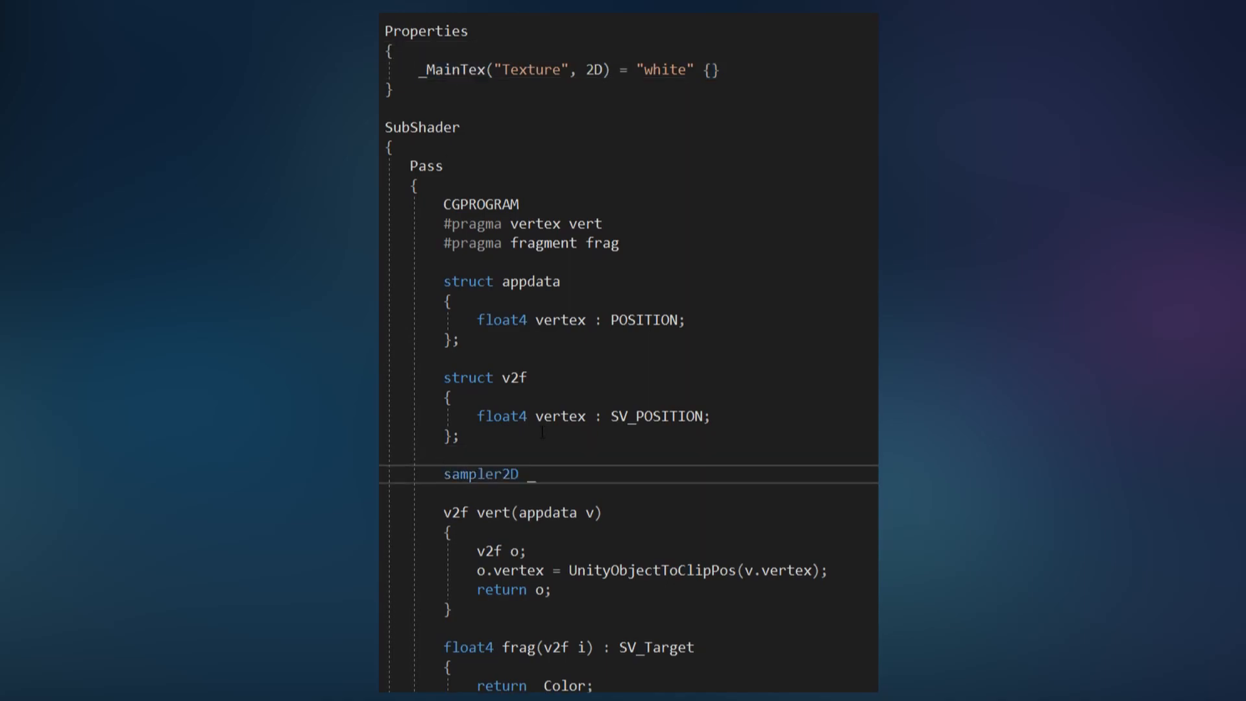
pyautogui.write('MainTex;')
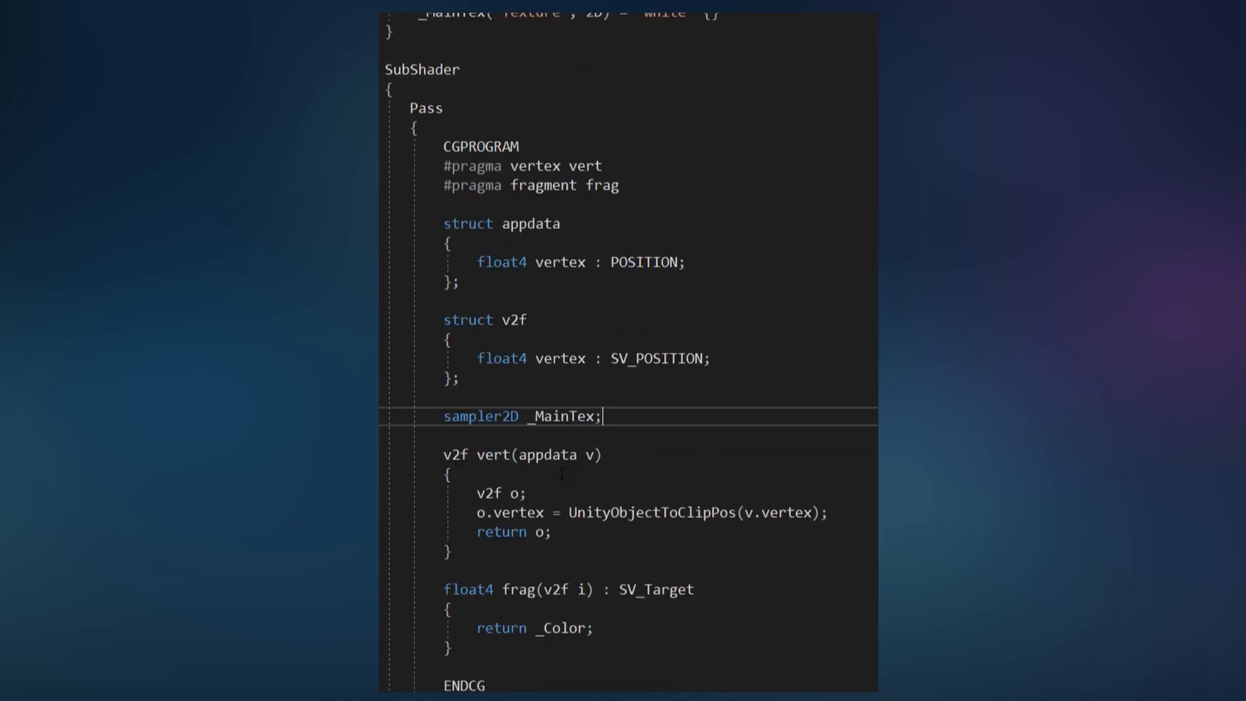
# Step: Add float2 uv : TEXCOORD0 to the structs and pass it through with o.uv = v.uv
pyautogui.press('Enter')
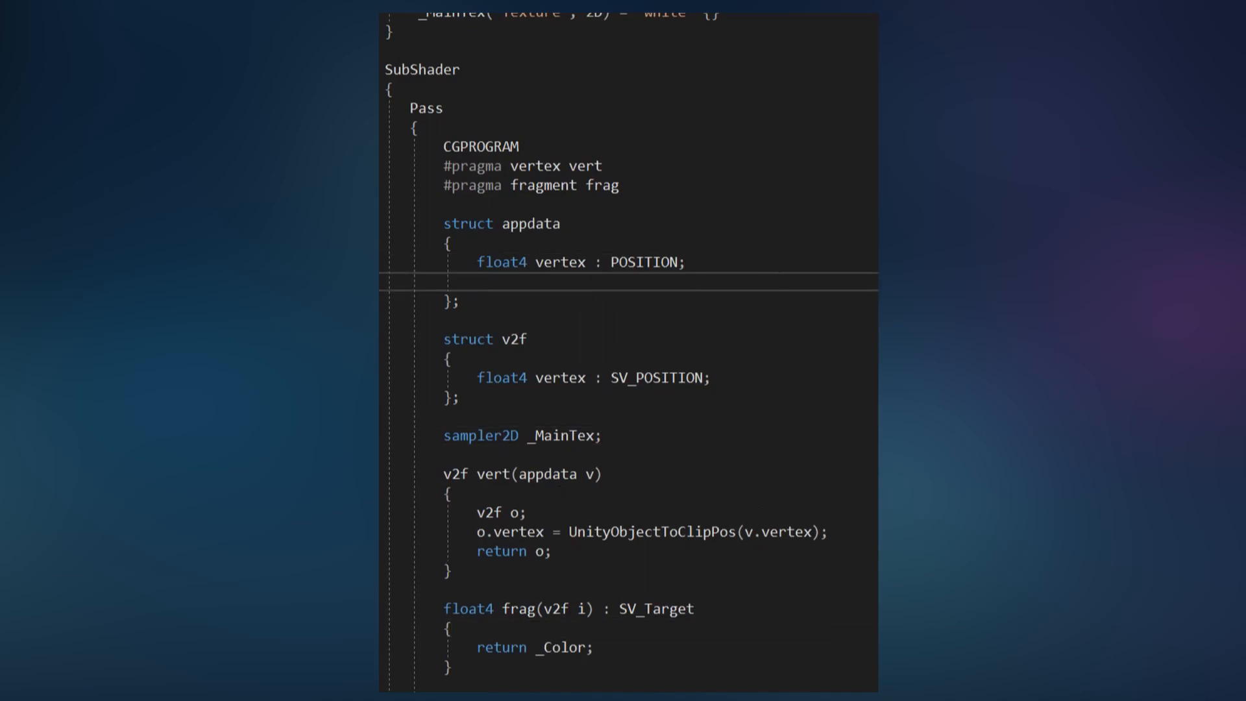
pyautogui.write('float2 uv : TEXCOORD')
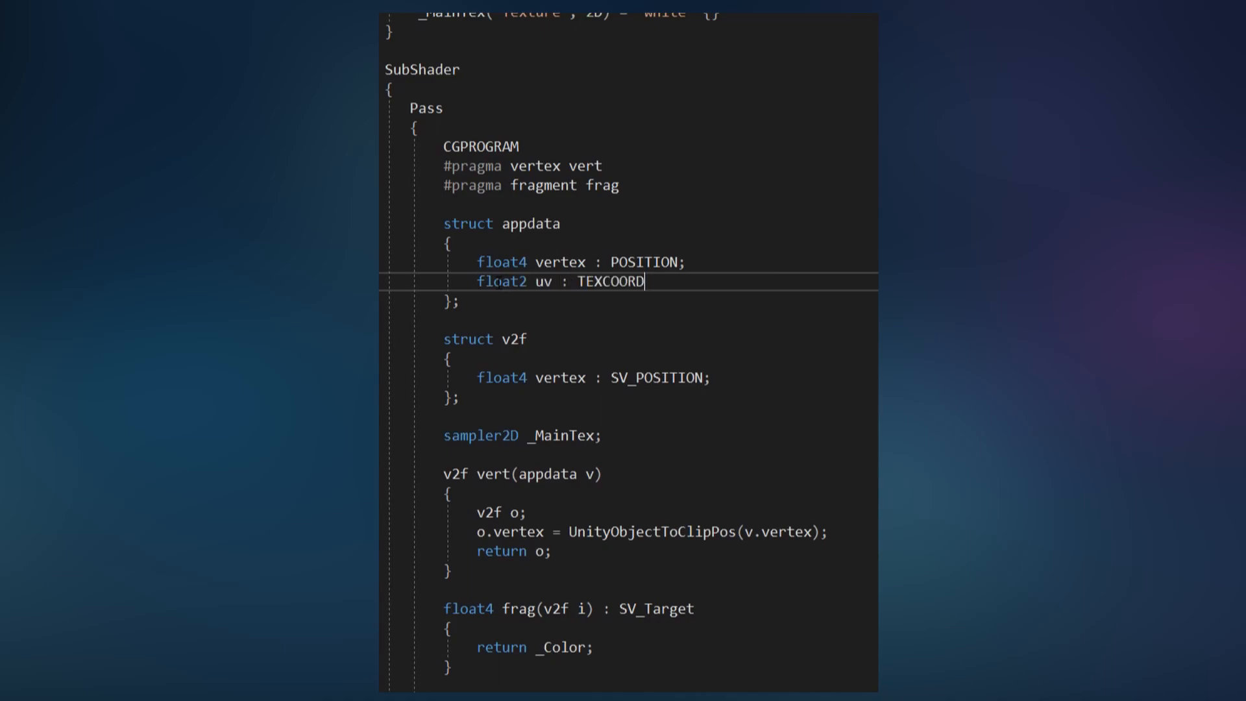
pyautogui.write('0;')
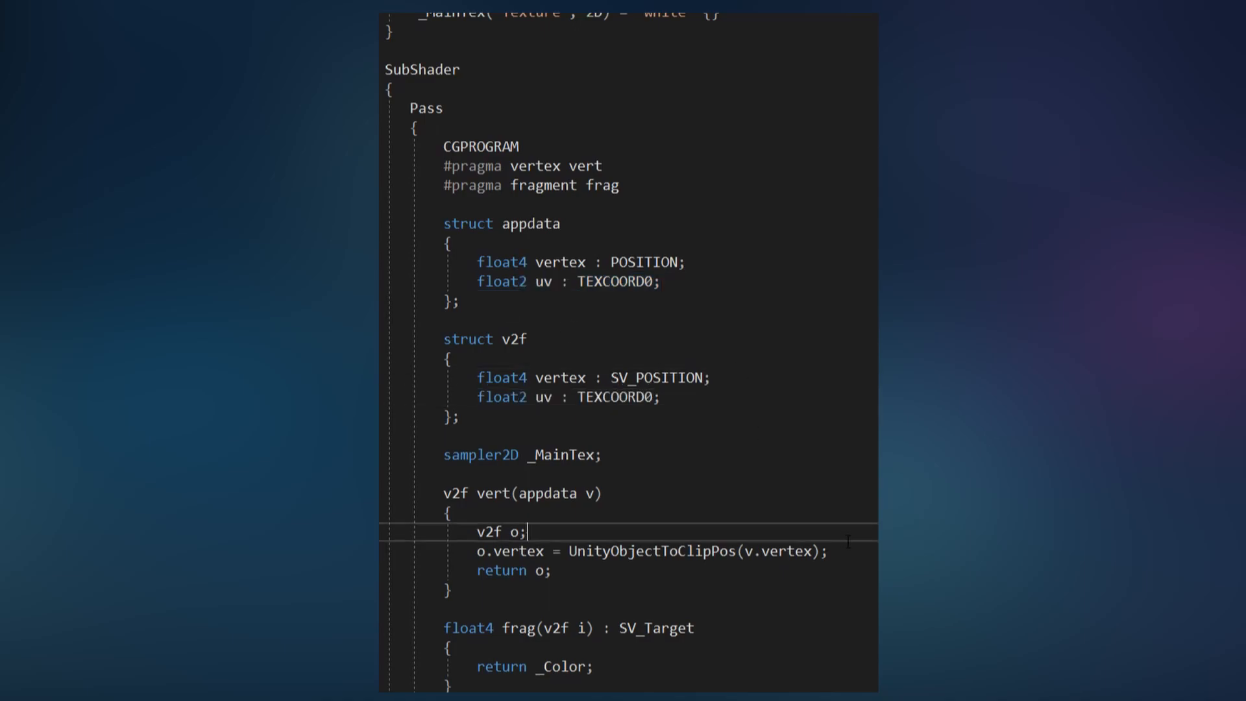
pyautogui.write('o.uv = v.uv;')
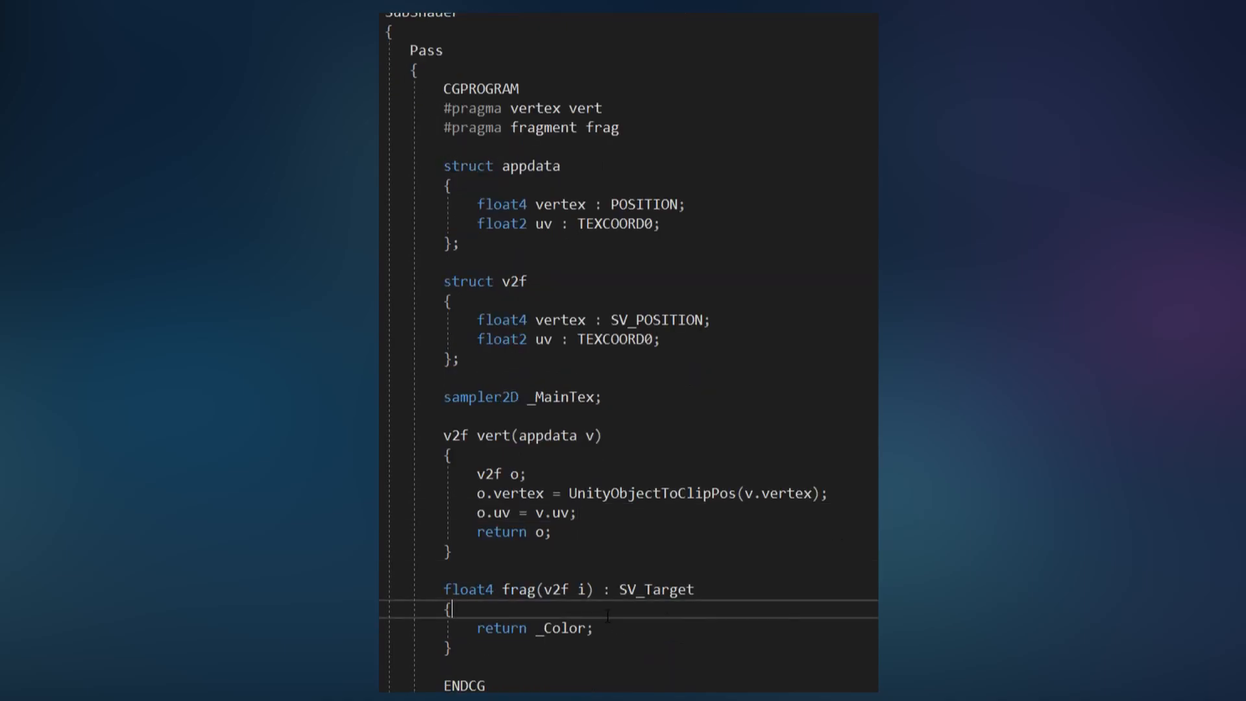
# Step: Sample the texture in frag with float4 c = tex2D(_MainTex, i.uv)
pyautogui.write('float4 c = tex2D(_)')
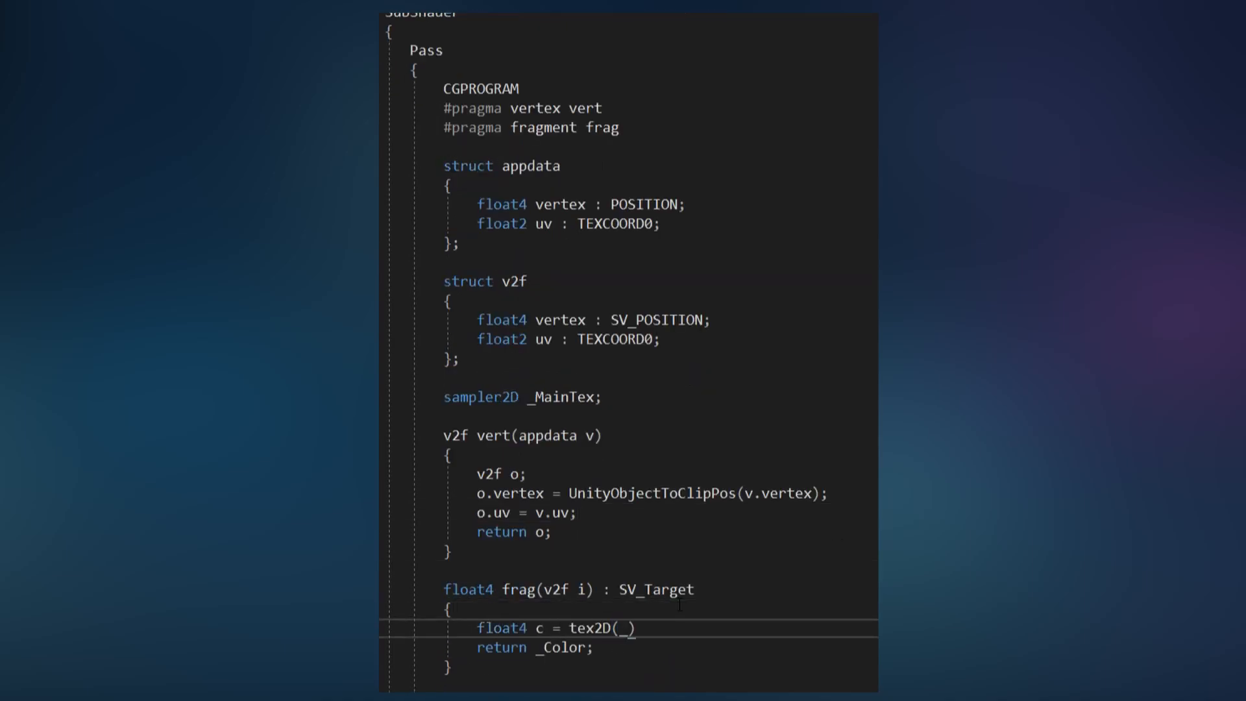
pyautogui.write('MainTex, i.uv);)')
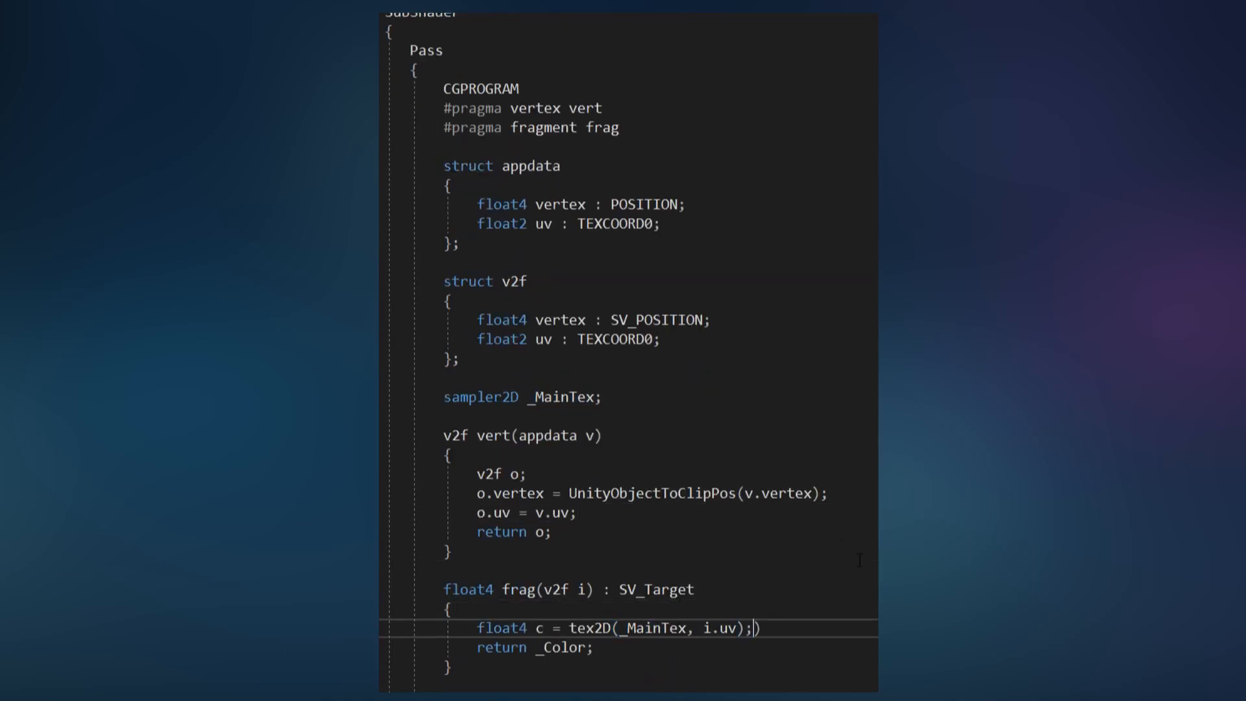